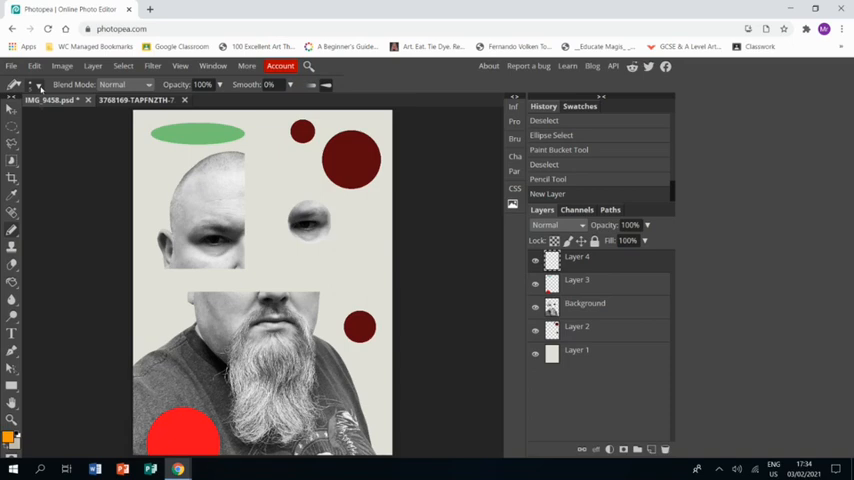
# Set the foreground drawing colour to black with the Pencil tool active.
pyautogui.click(40, 84)
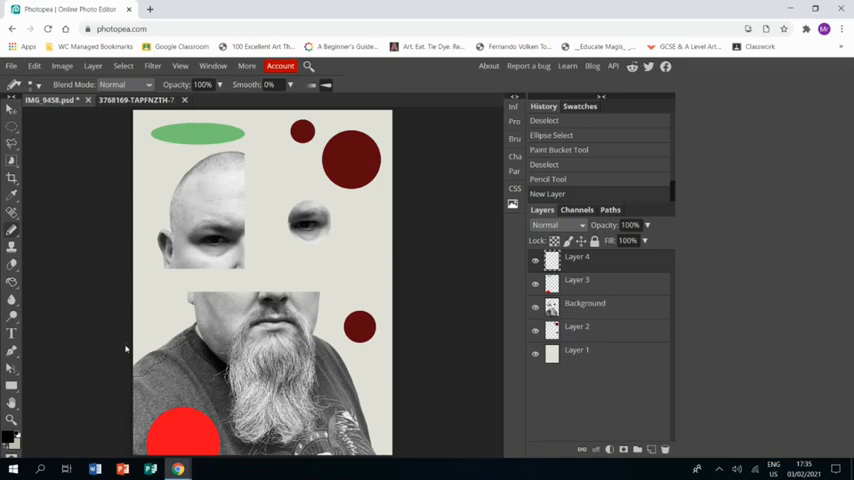
# Draw a straight black line fanning up from the left edge of the collage.
pyautogui.moveTo(124, 348); pyautogui.dragTo(308, 228)
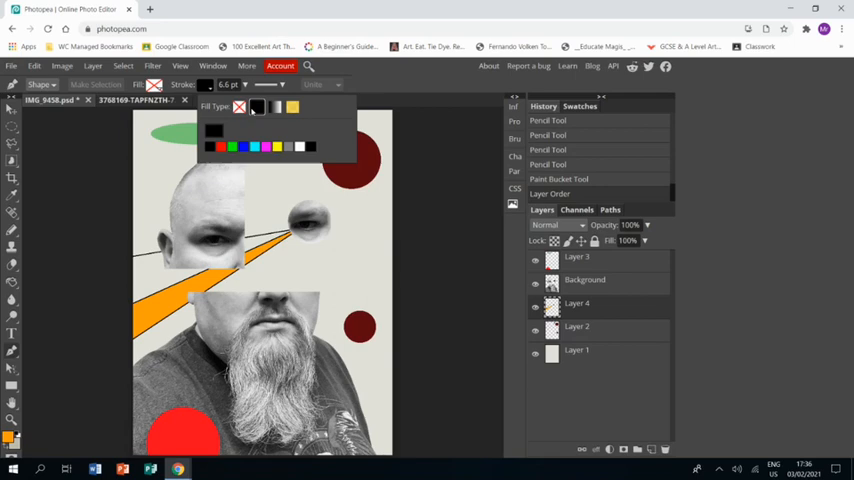
# Start a curved line shape arcing across the upper part of the collage.
pyautogui.click(144, 268)
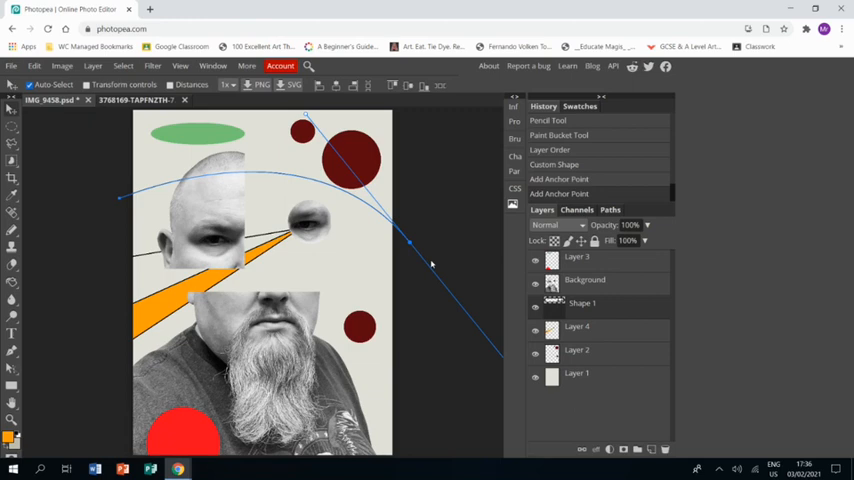
# Rasterize the Shape 1 layer so the curve becomes a solid black arc.
pyautogui.rightClick(582, 304)
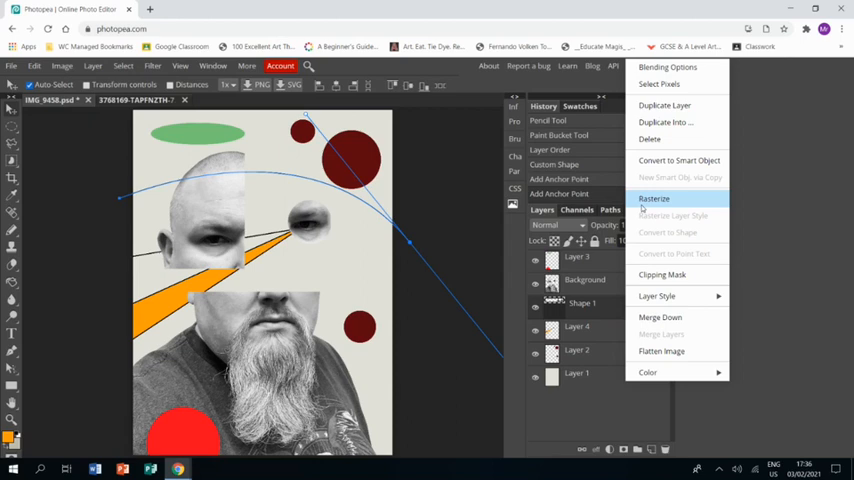
pyautogui.click(654, 198)
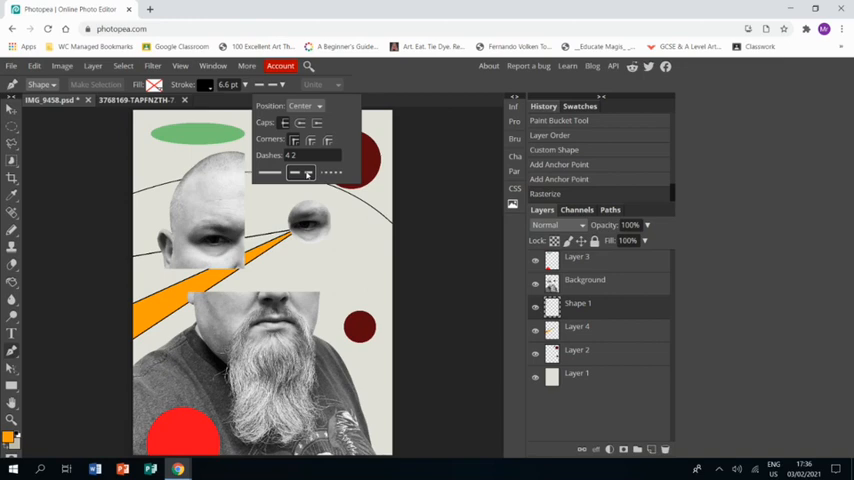
# Make the stroke dashed and draw a second curved arc as a new shape layer.
pyautogui.click(300, 172)
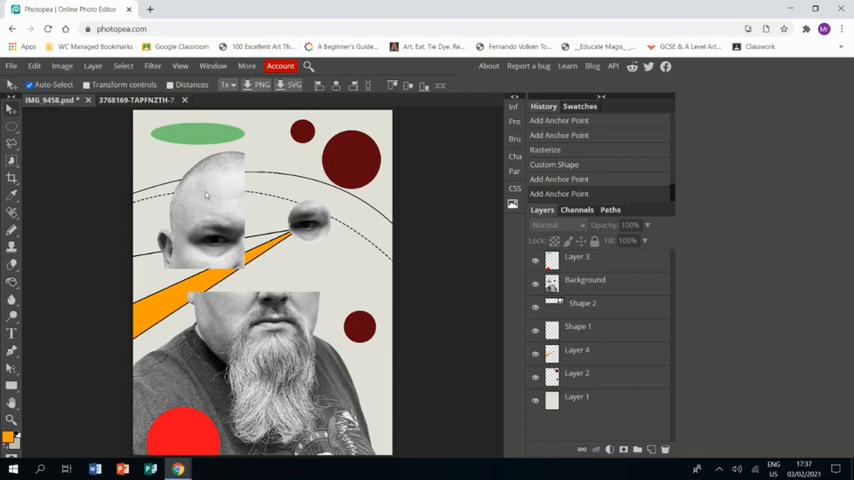
pyautogui.rightClick(582, 304)
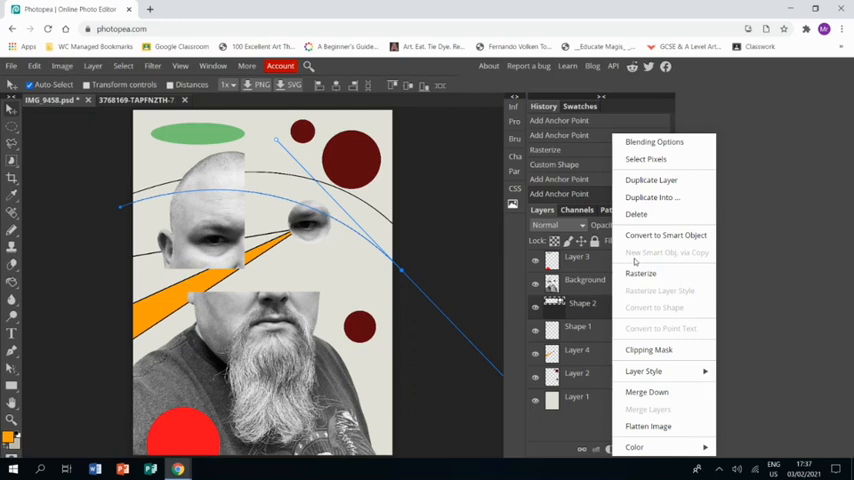